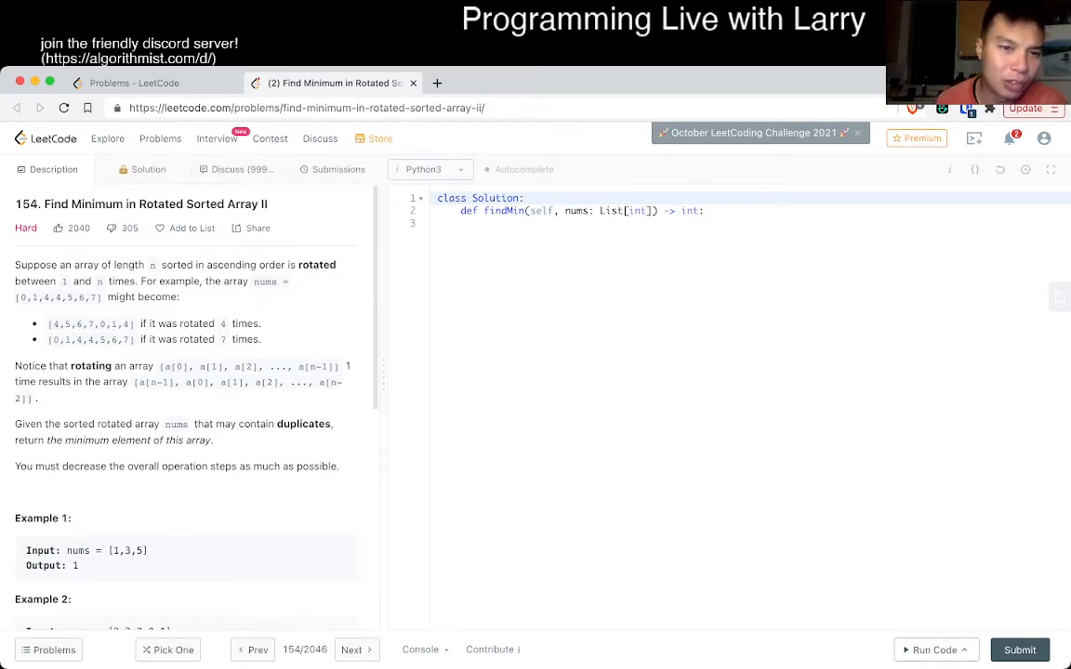
Write comments '# O(log N + K)' and '# K = number of duplicates' inside findMin.
triple_click(141, 203)
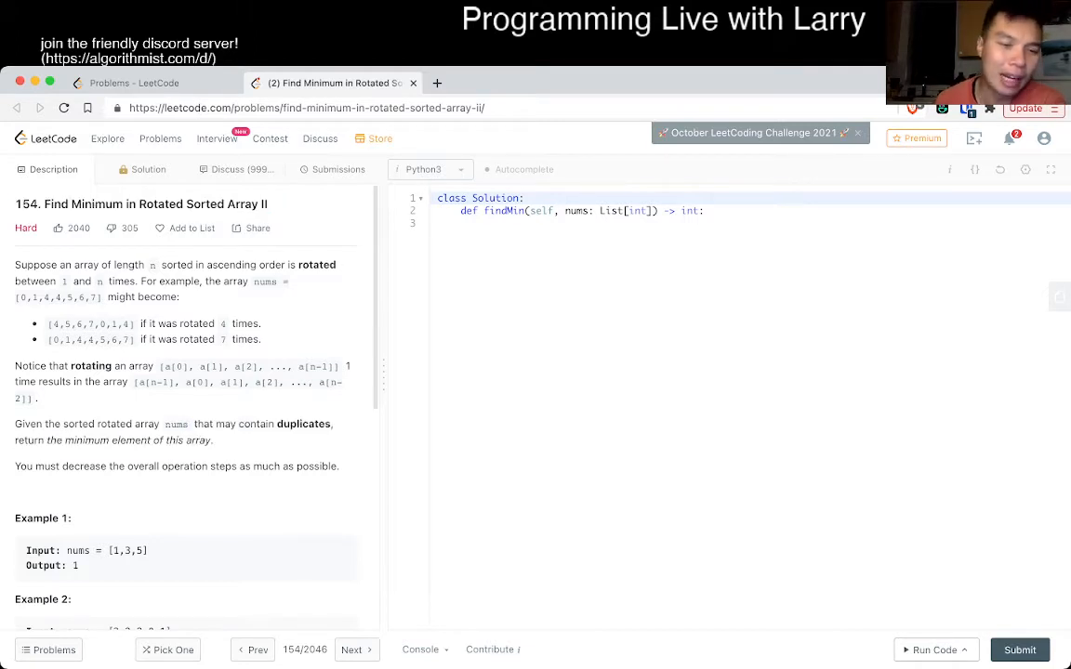
scroll(down, 3)
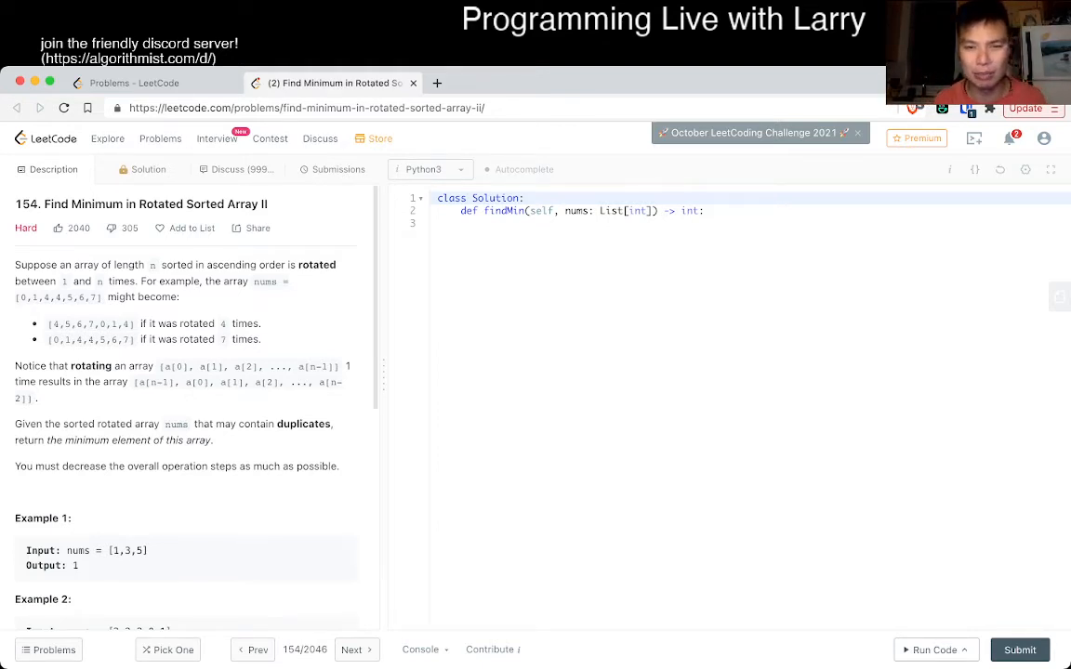
text(# 0)
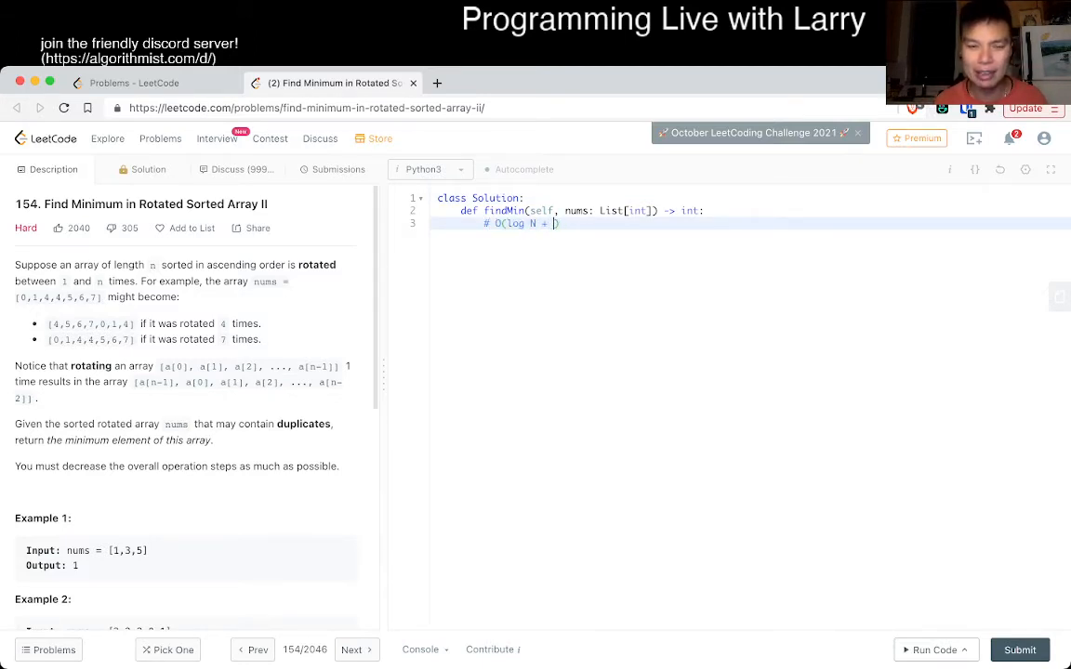
text(# K =)
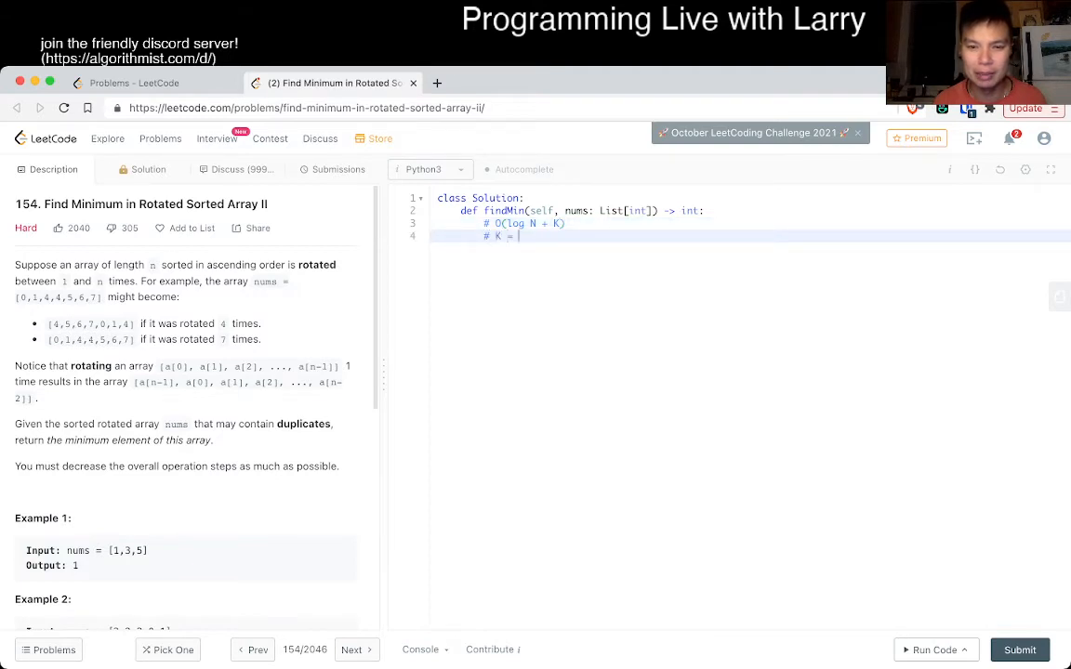
text(number of dupli)
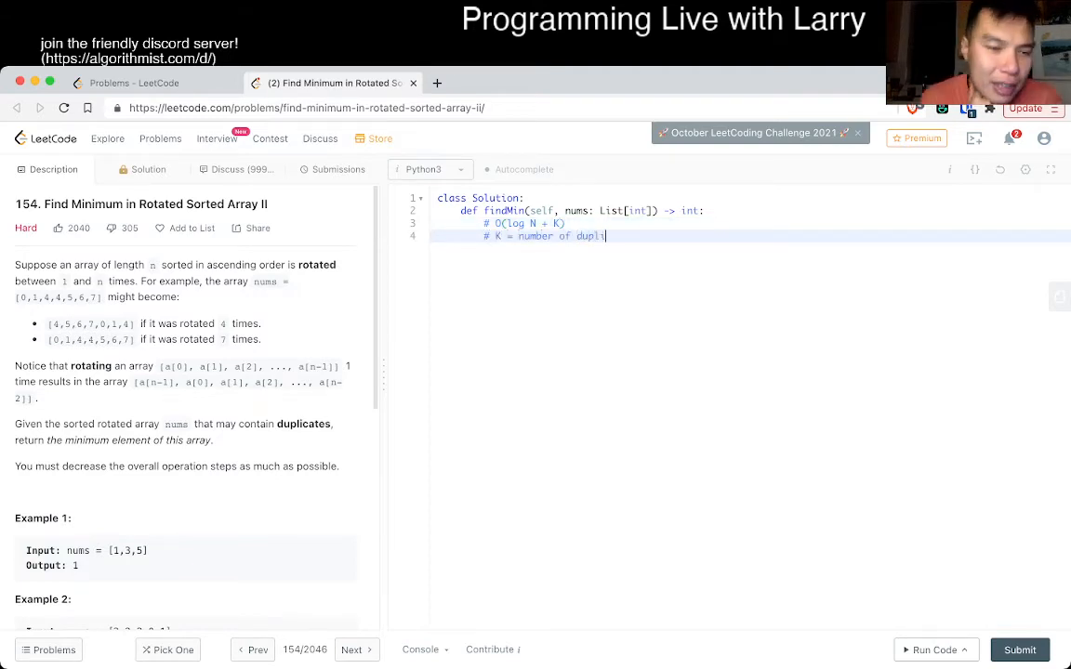
text(cates)
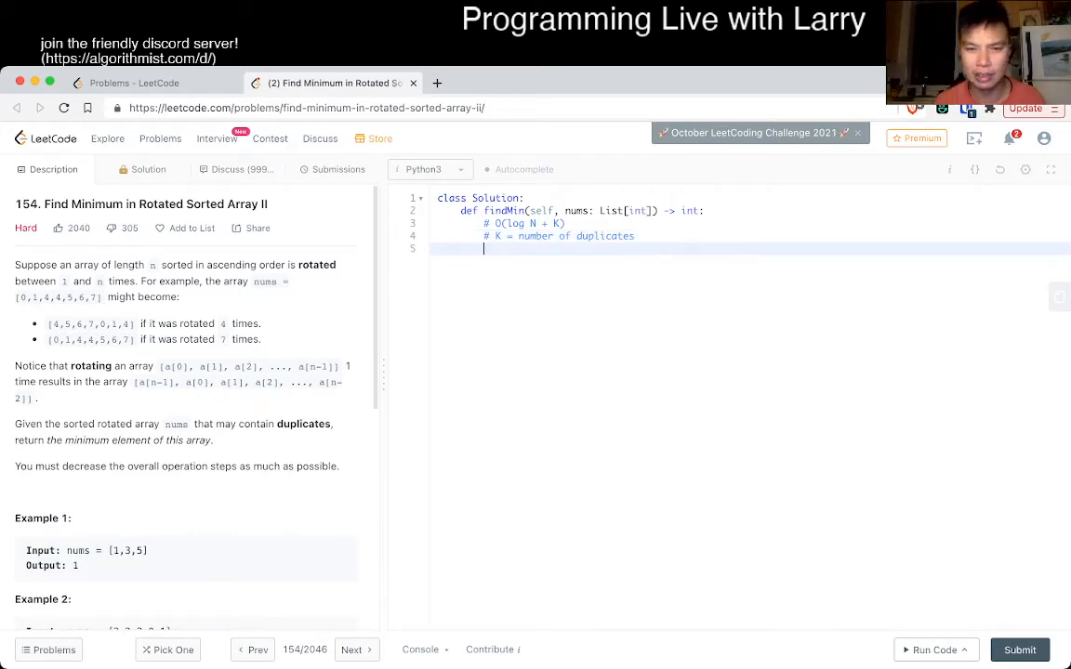
text(# 1)
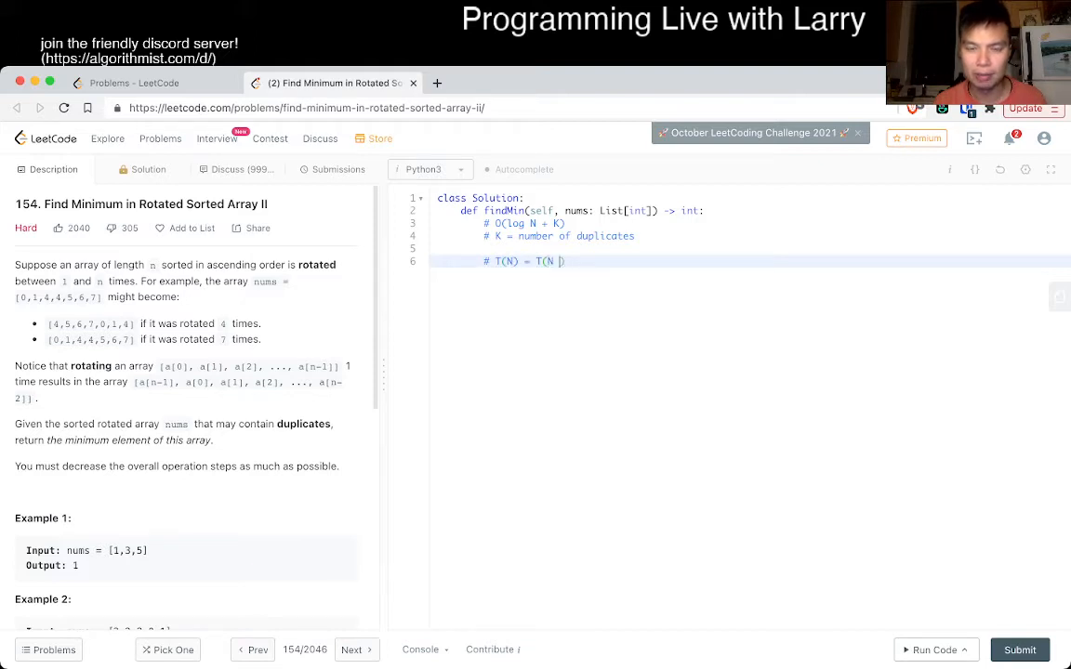
text(/ 2))
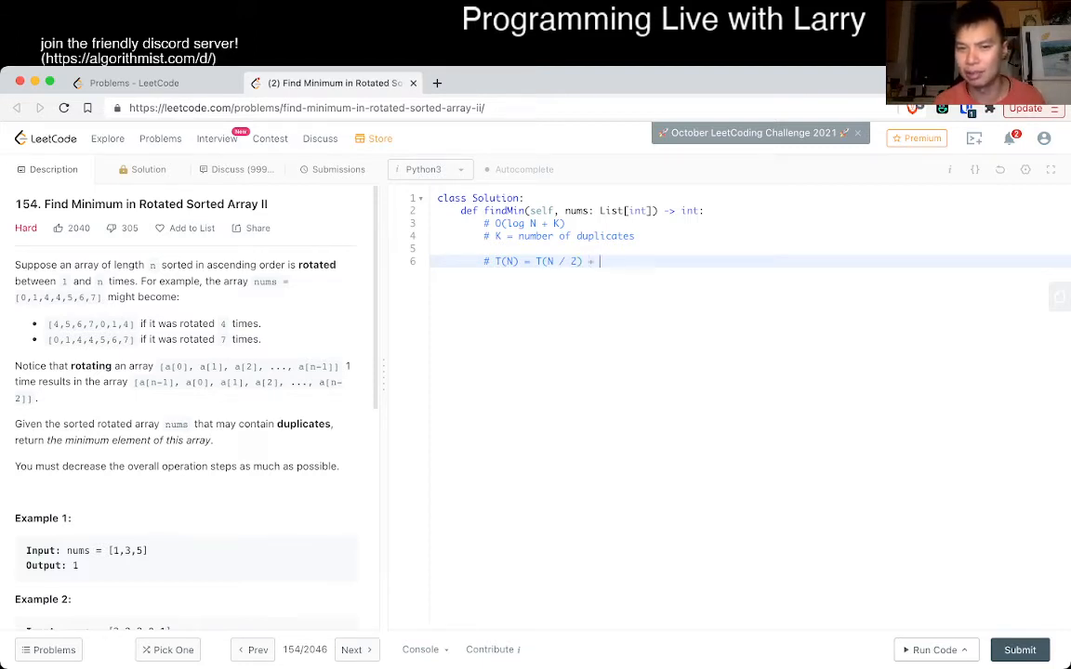
text(O(1)
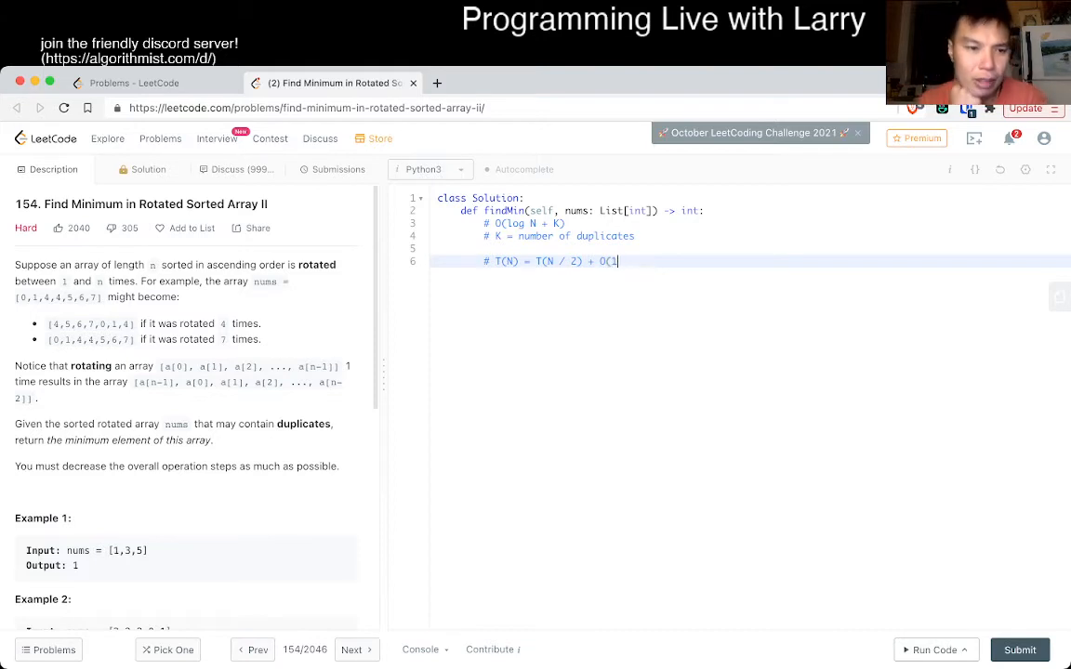
key(enter)
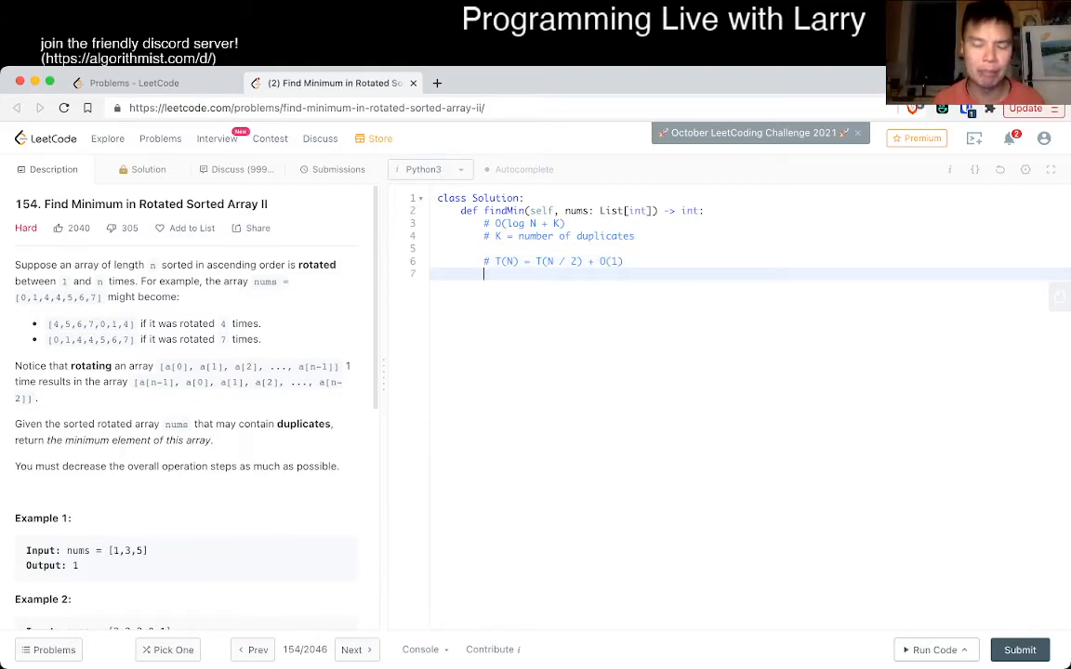
text(#)
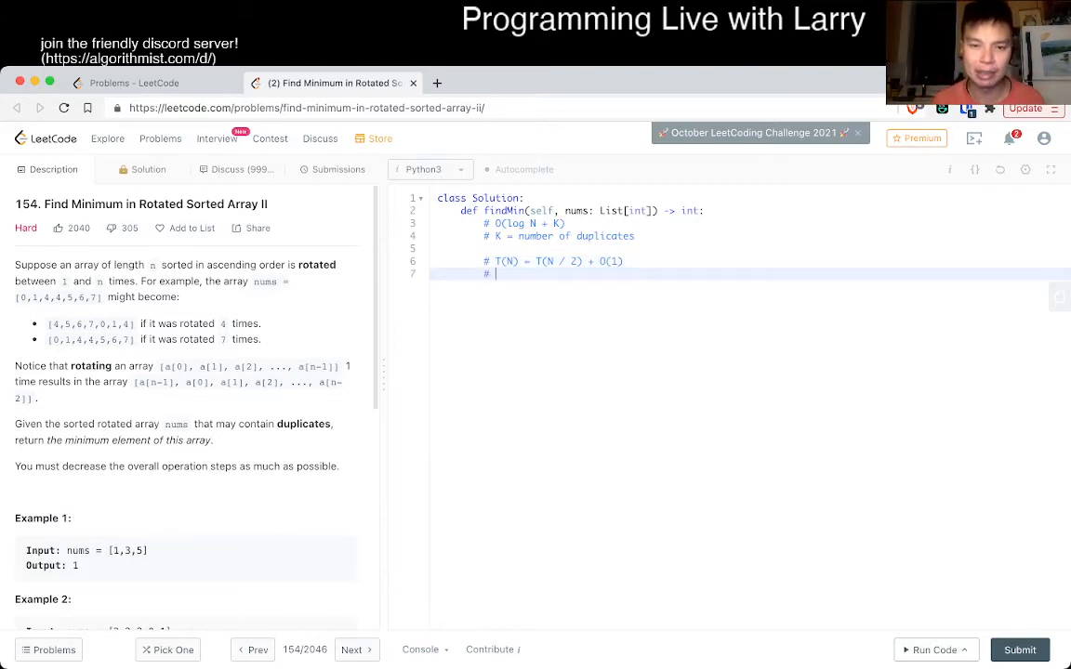
text(T(N) = 1)
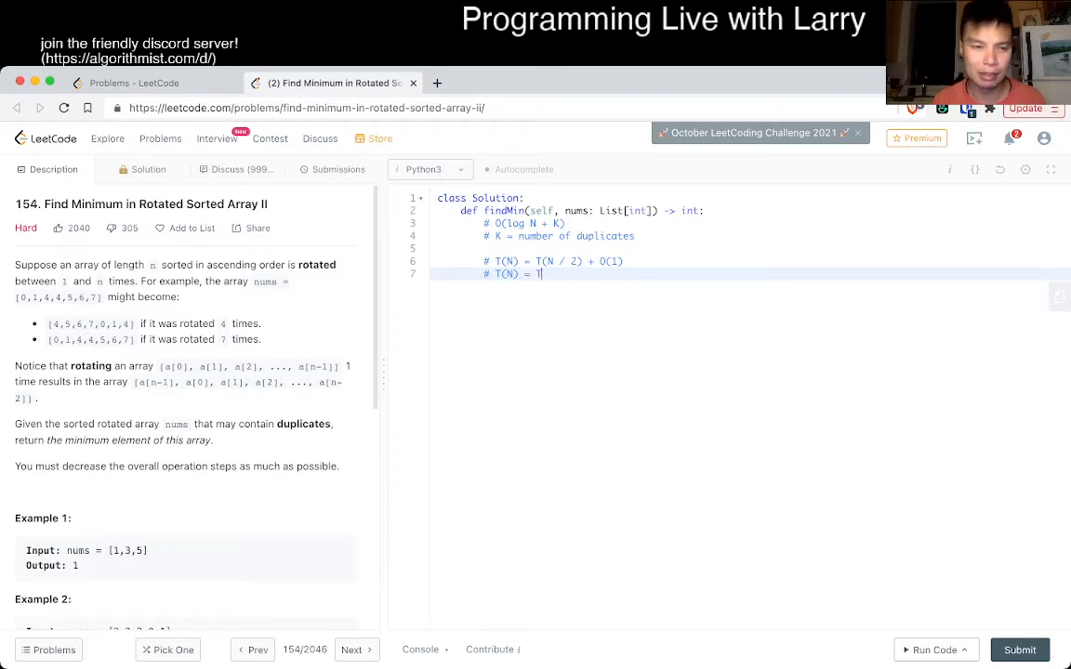
text((N / 2))
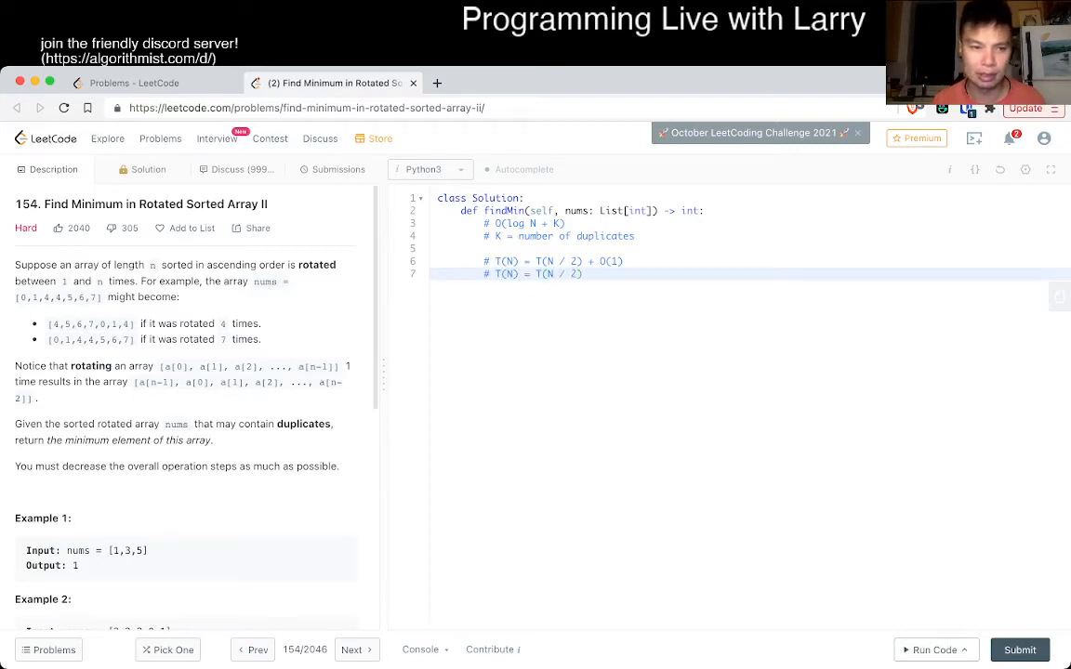
text(*)
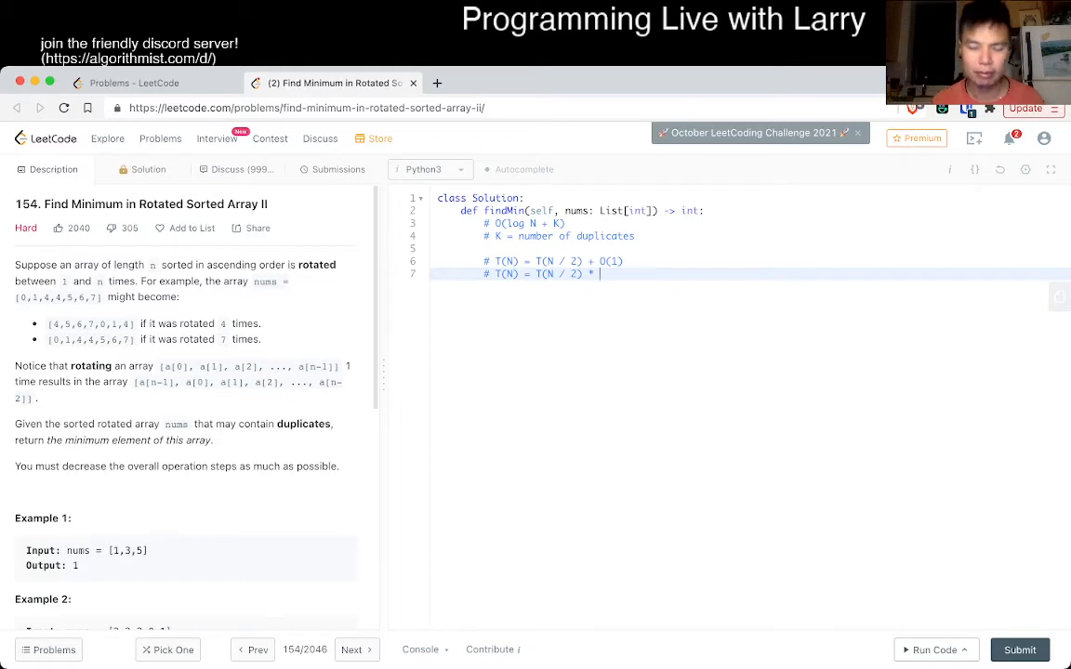
text(2)
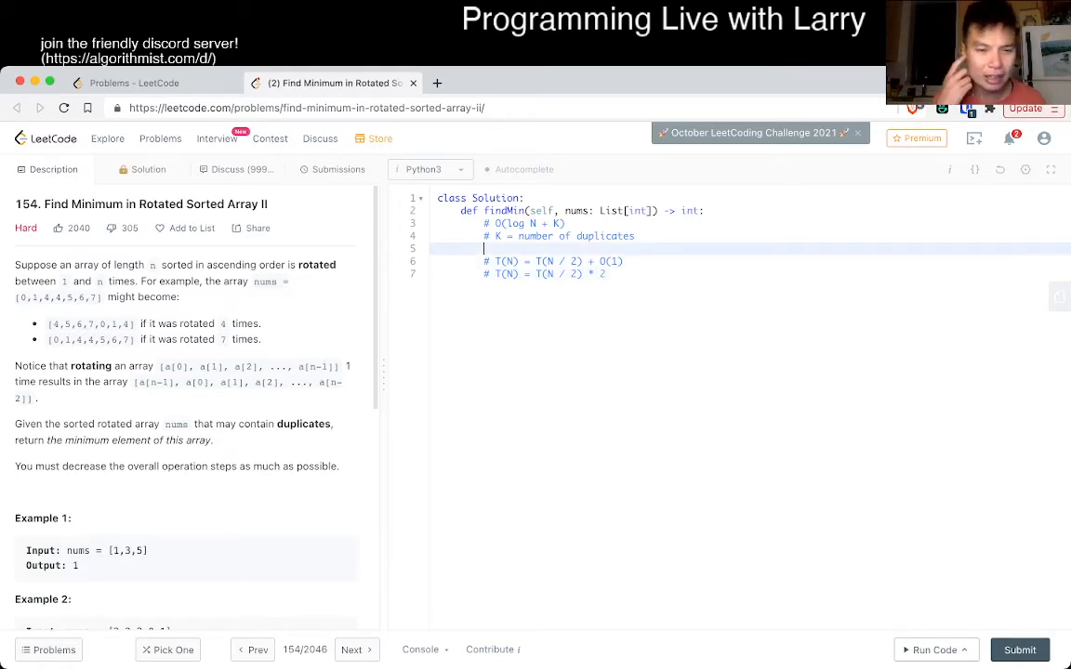
key(Backspace)
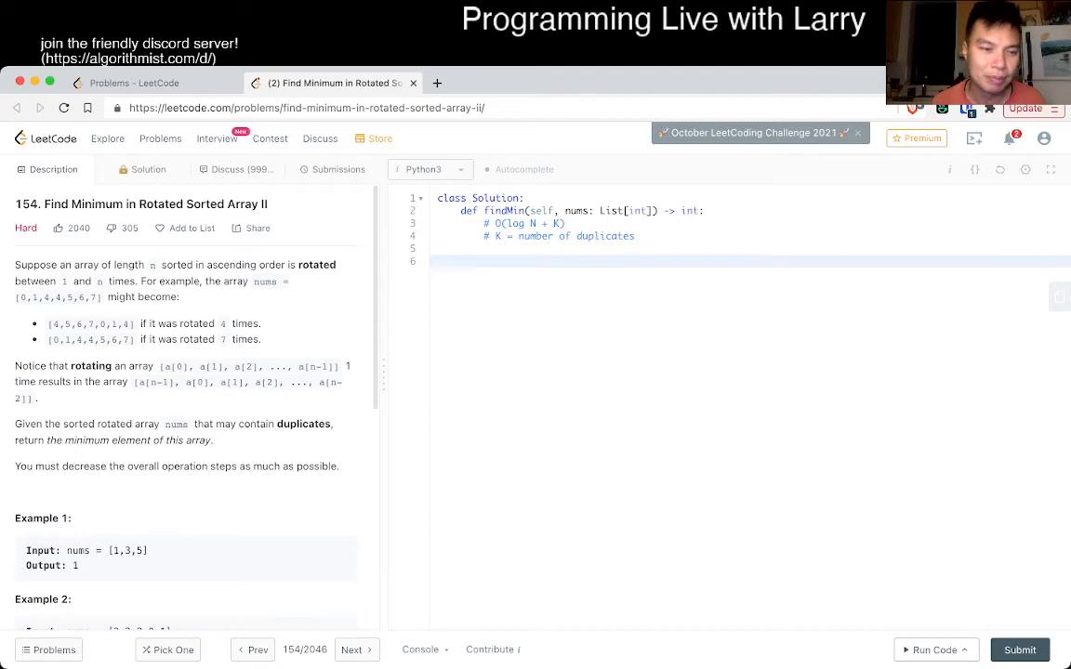
Add the example comment '#[4,5,6,7,0,1,4]' with a '^' pointer marker beneath it.
drag(67, 323, 133, 324)
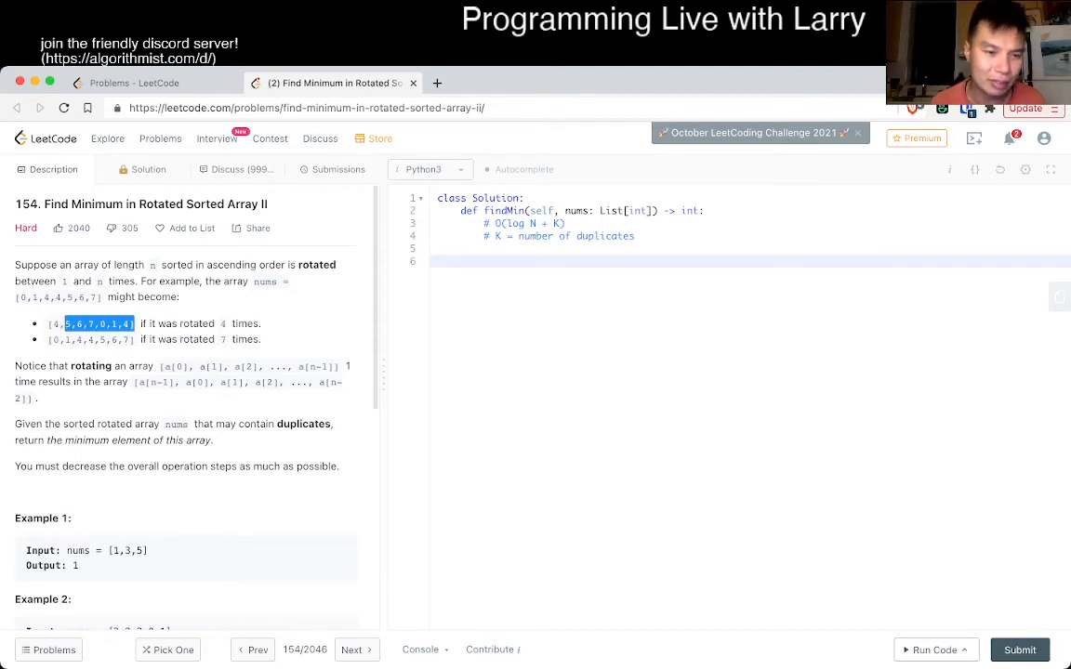
scroll(down, 3)
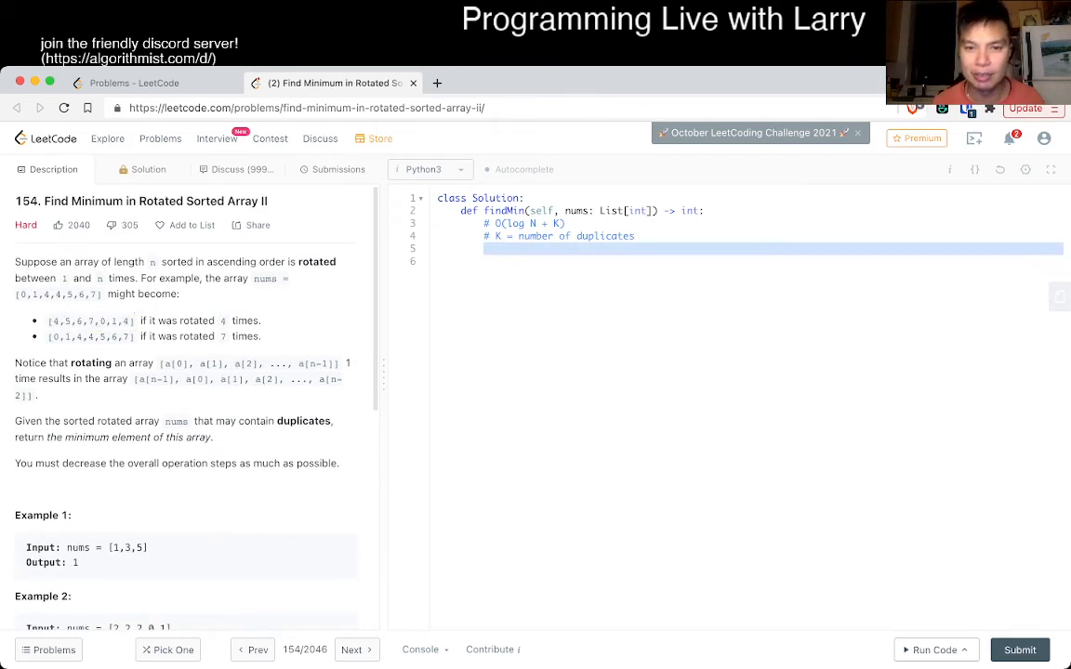
text(#[4,5,6,7,0,1,4])
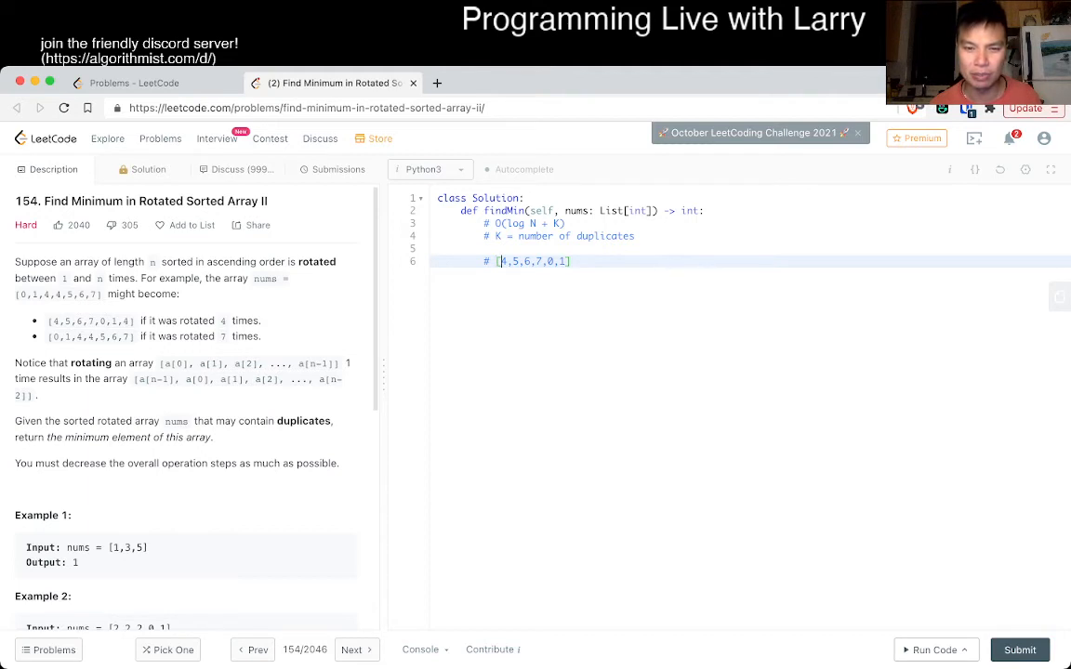
text(# &)
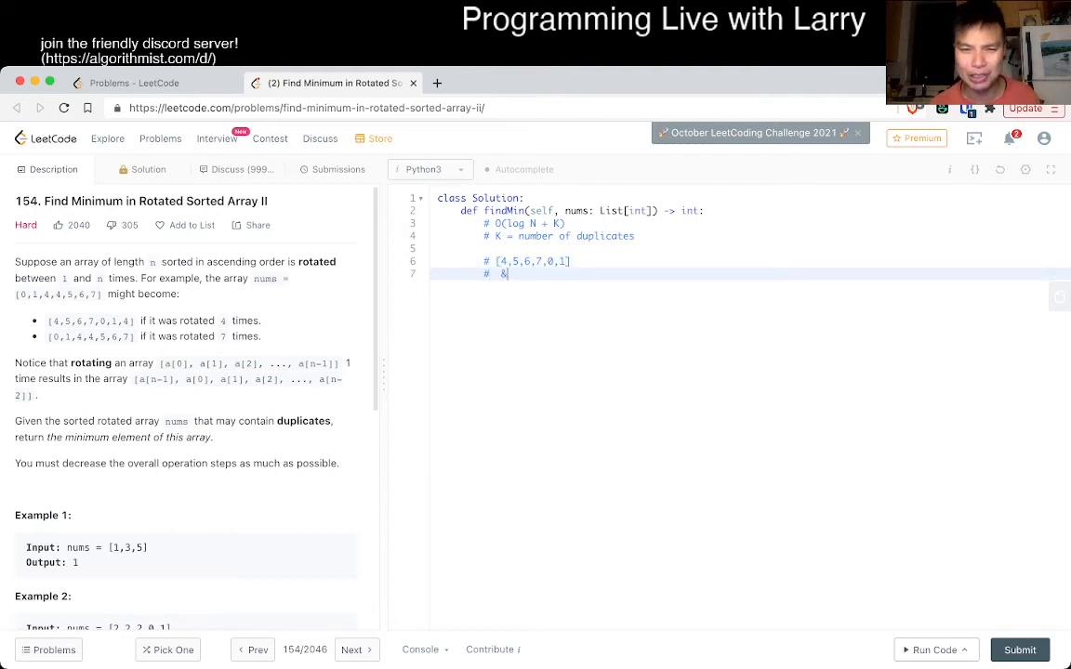
key(Backspace)
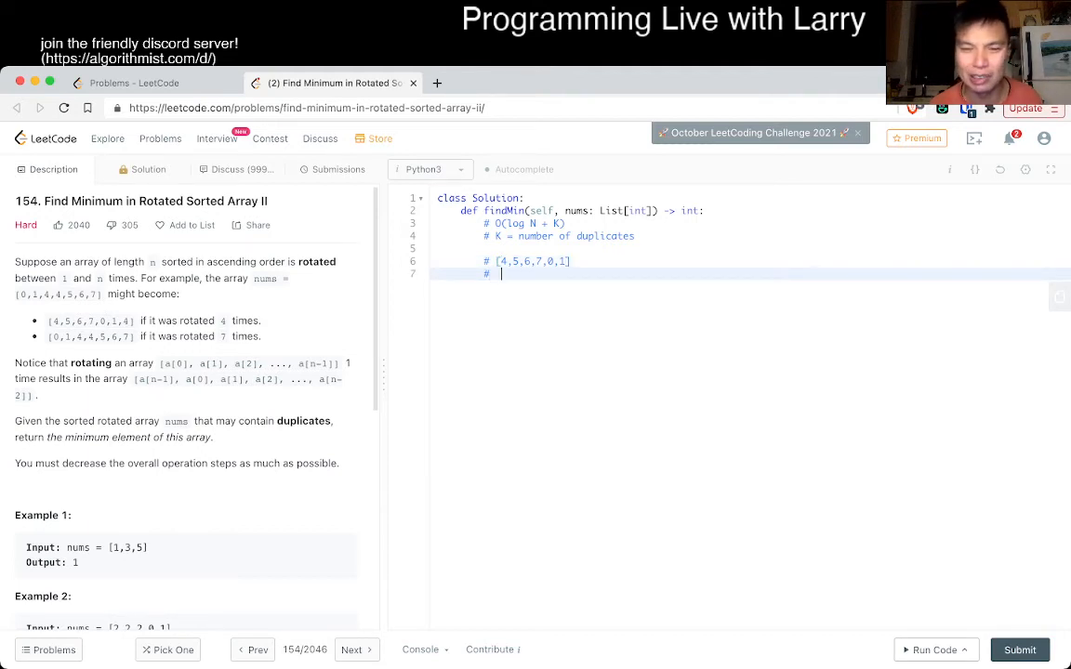
text(^)
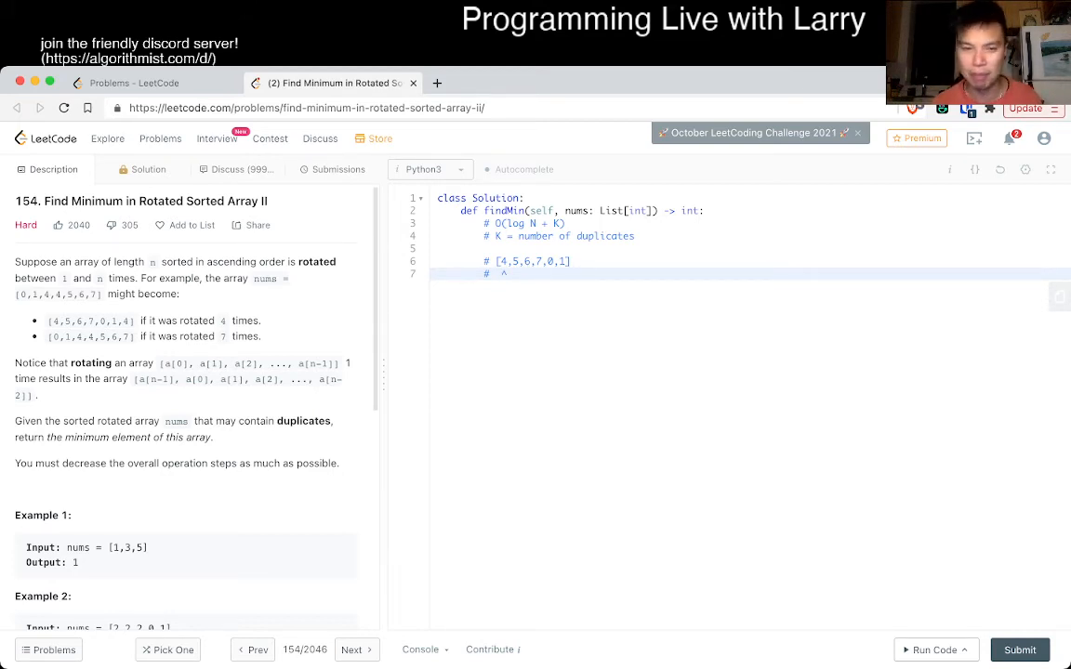
Adjust the '^' markers on the example array, then remove the example comment lines.
text(^)
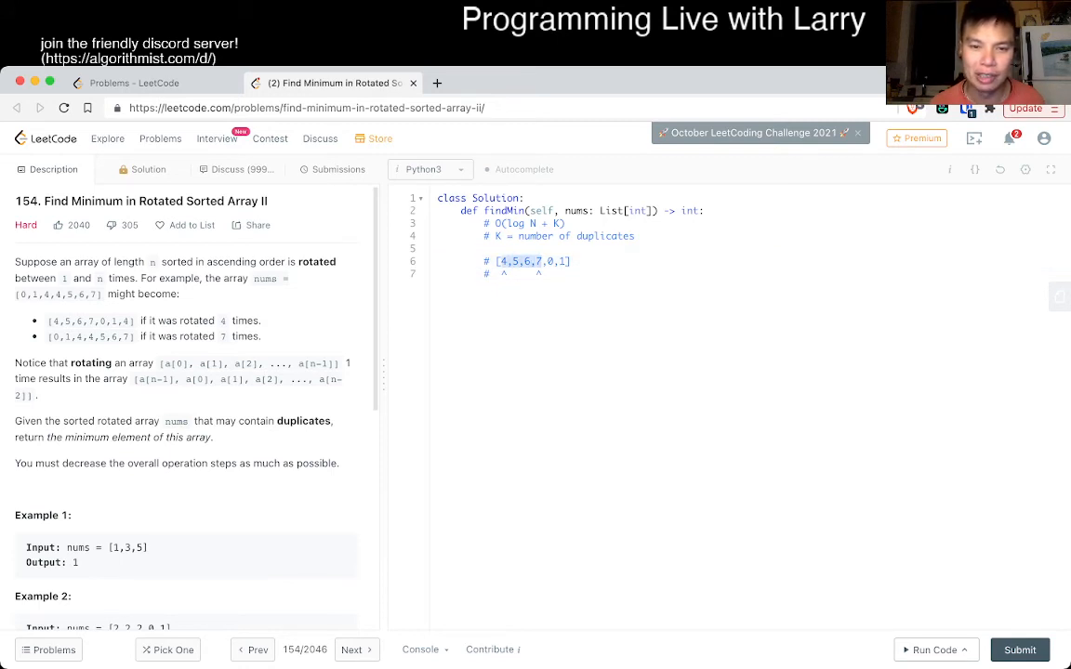
click(536, 260)
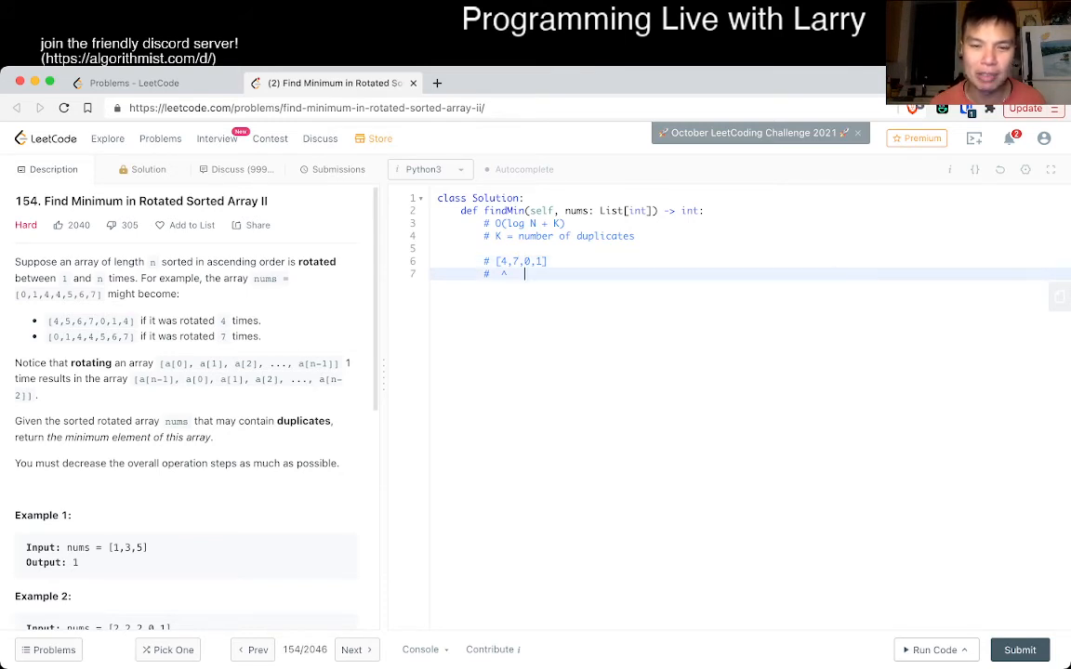
text(^)
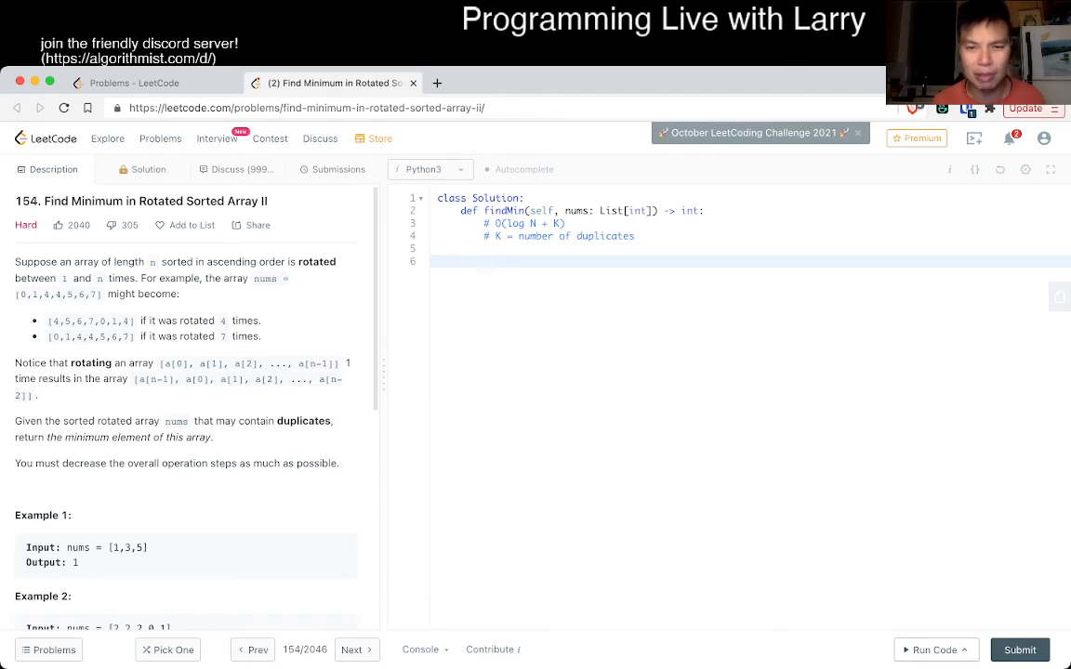
Make findMin return min(nums) and submit the solution for judging.
text(return mnin)
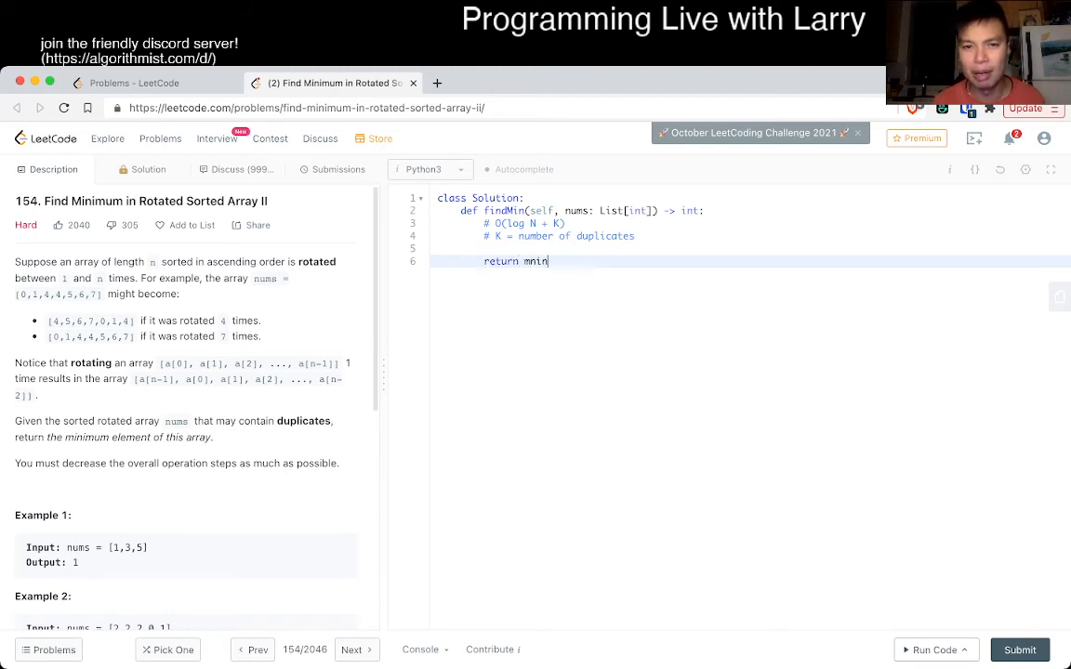
text(s))
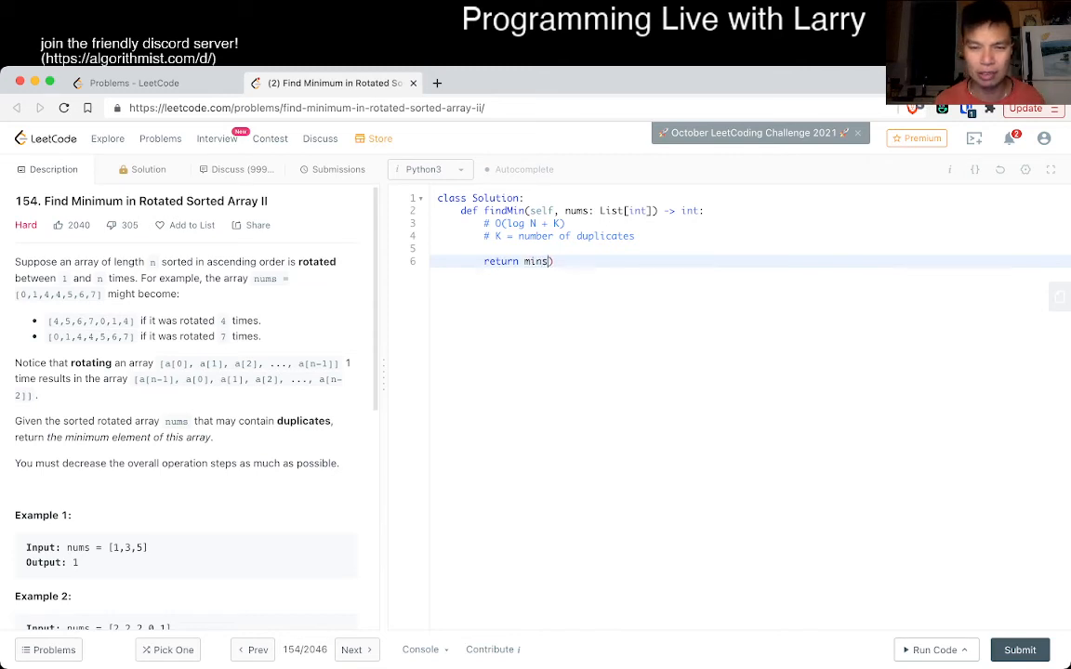
text((nums))
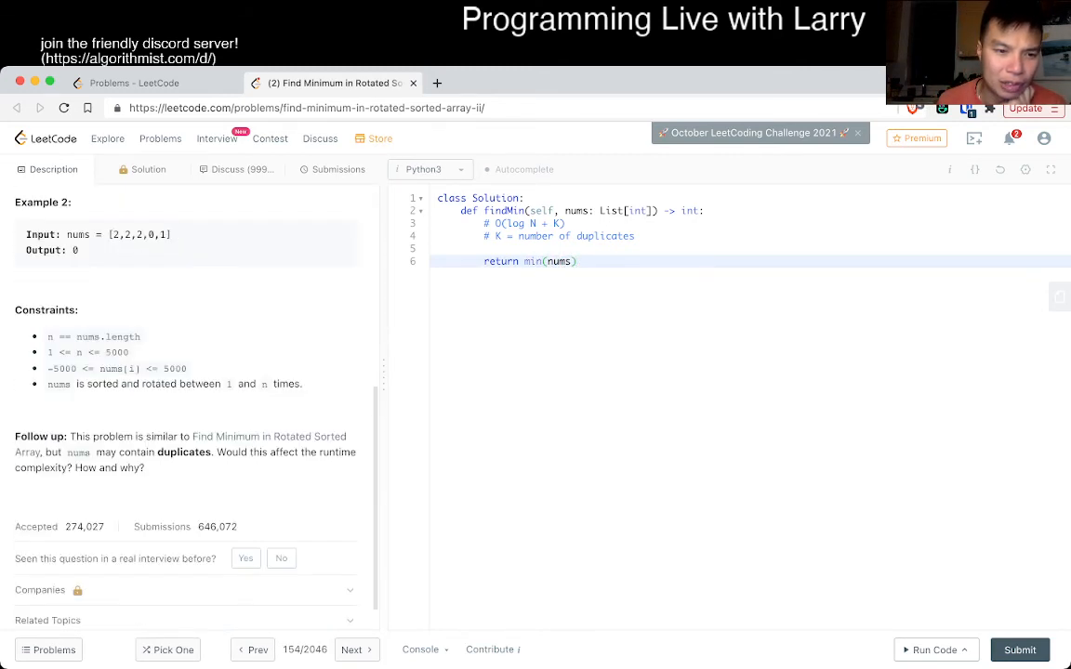
scroll(down, 3)
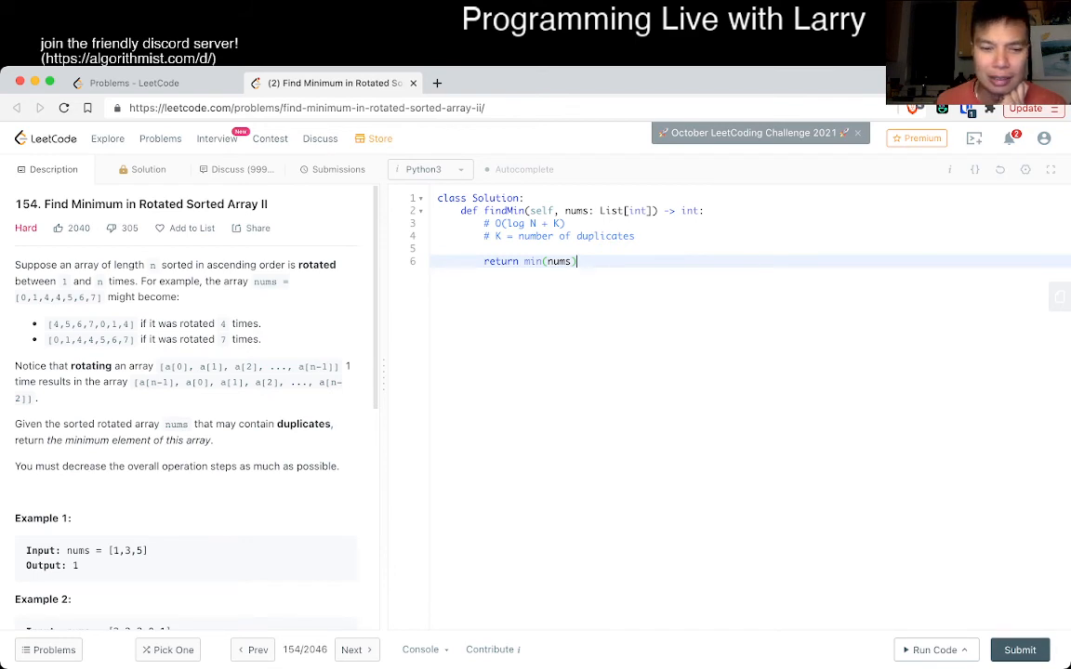
click(1019, 651)
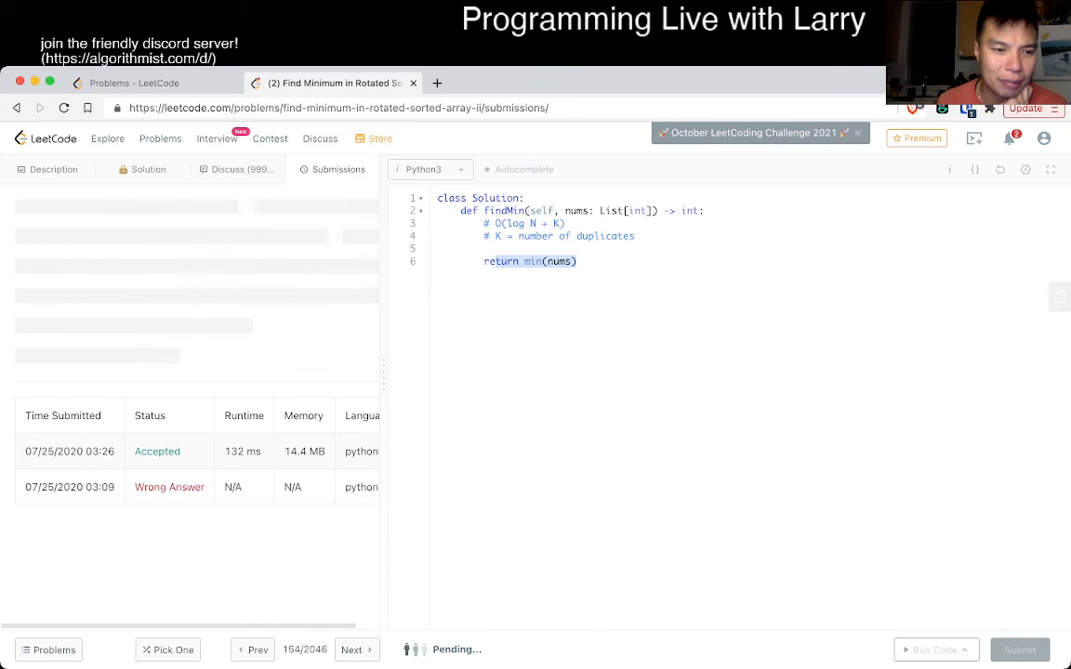
Dismiss the Completion Streak popup and open the older Accepted submission's code.
click(1018, 651)
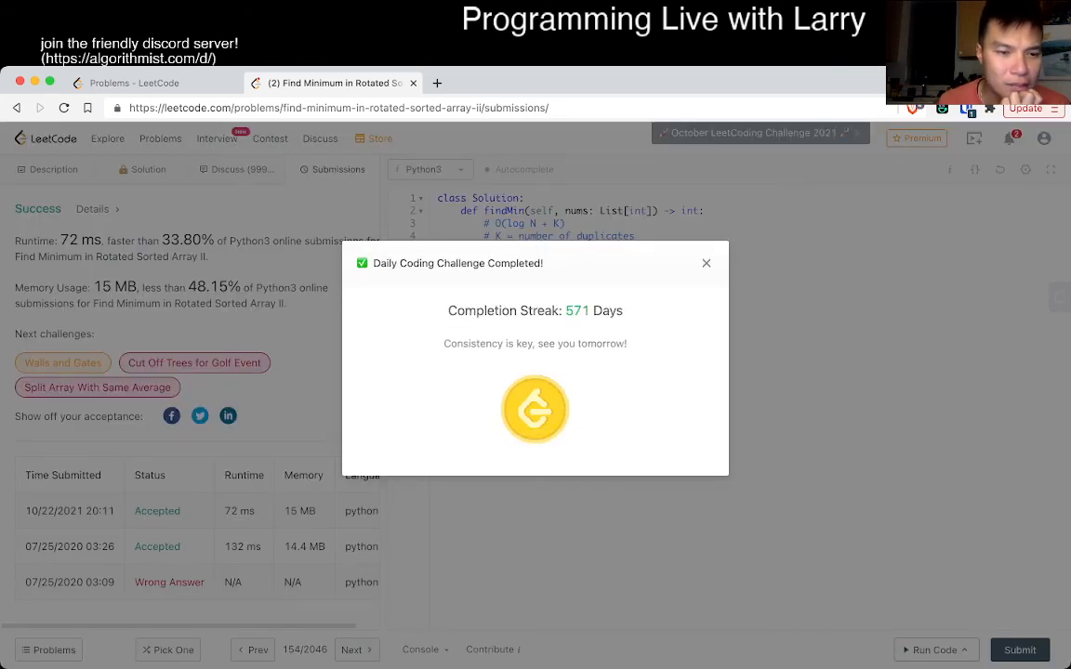
click(707, 264)
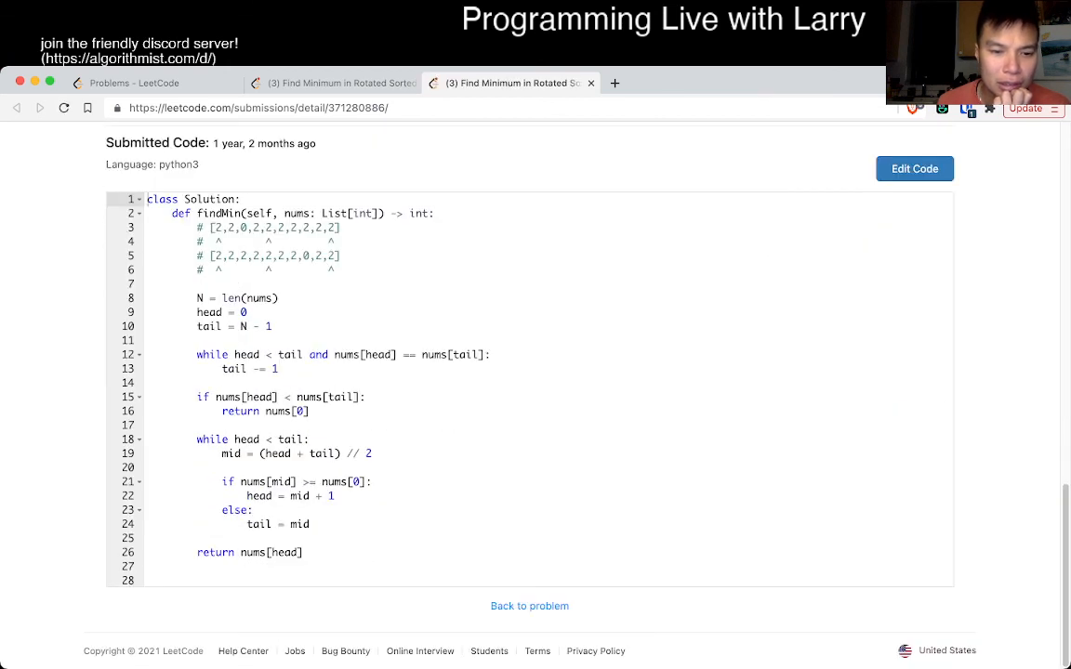
Review the old binary-search code, then return to the problem's Description view.
scroll(down, 3)
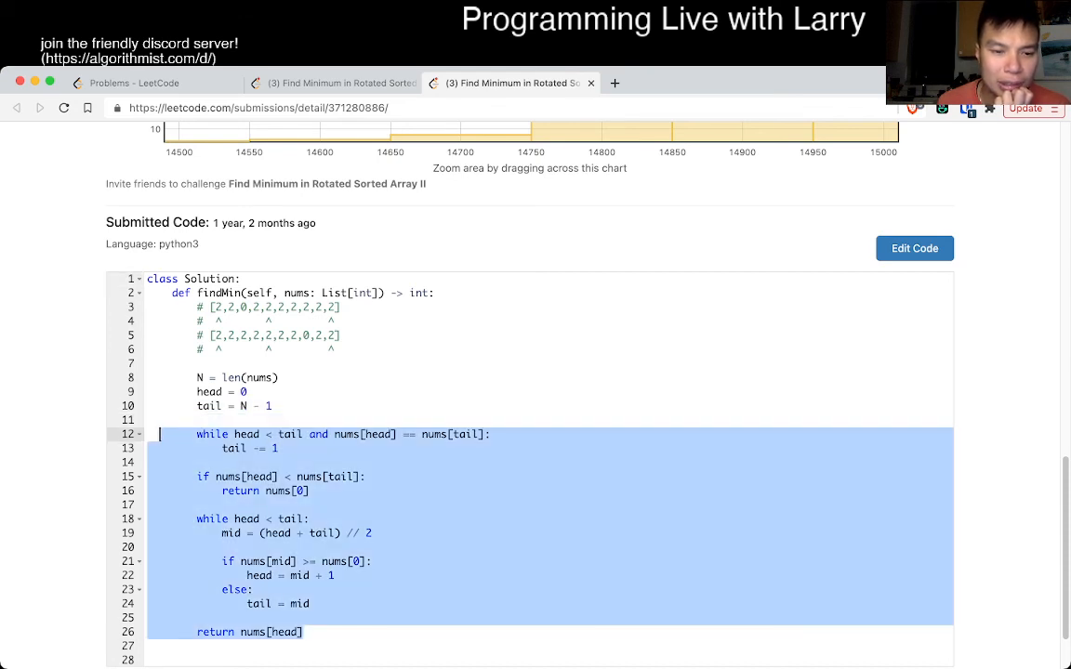
click(244, 531)
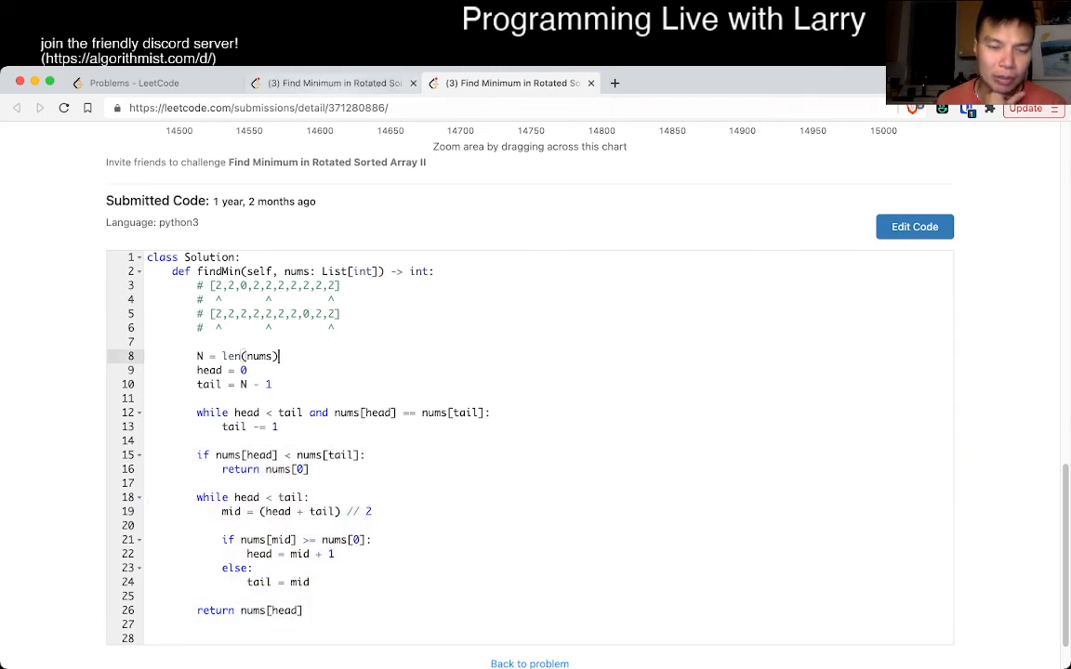
drag(197, 413, 277, 426)
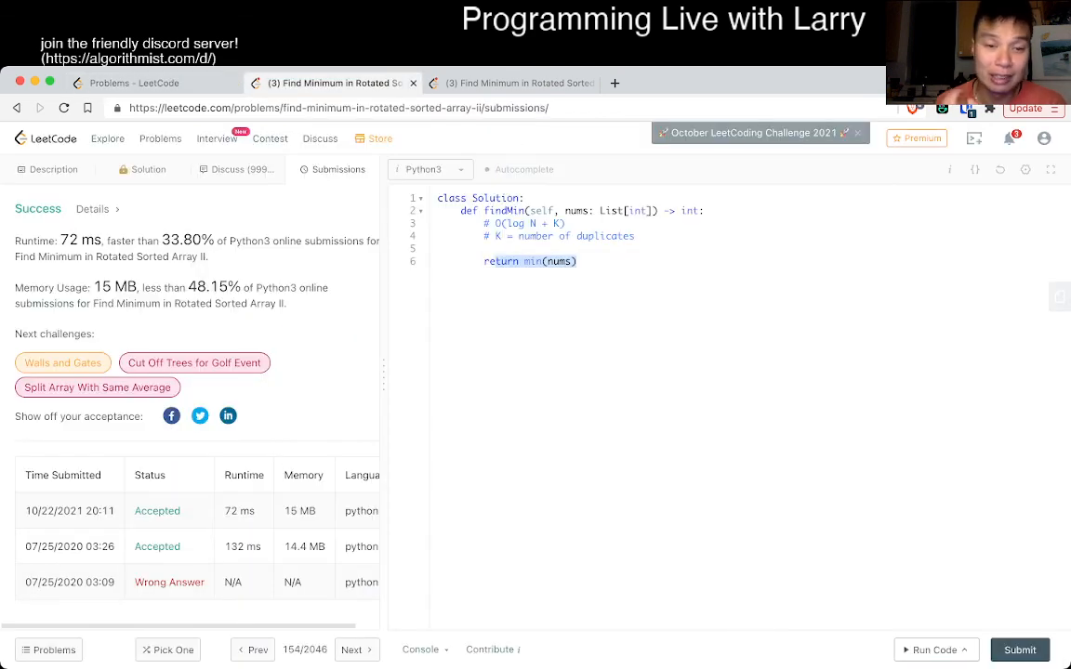
click(52, 169)
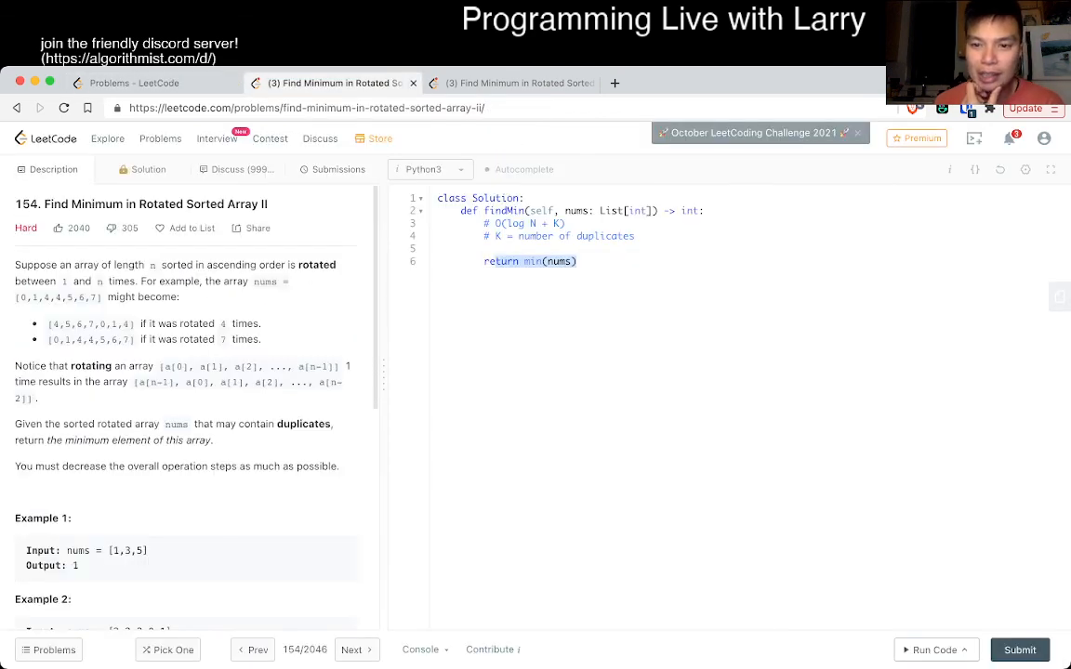